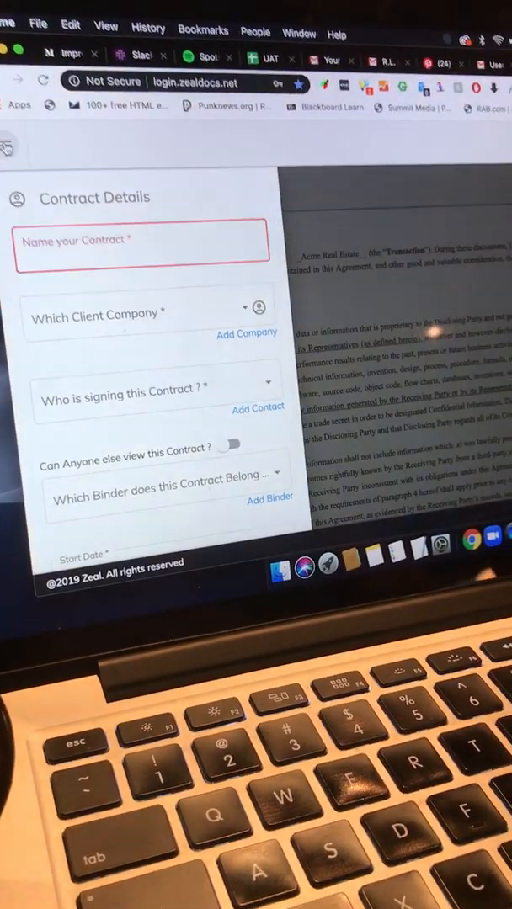
# Step: Leave the unfinished contract form via the Zeal home link, returning to the dashboard
pyautogui.click(12, 147)
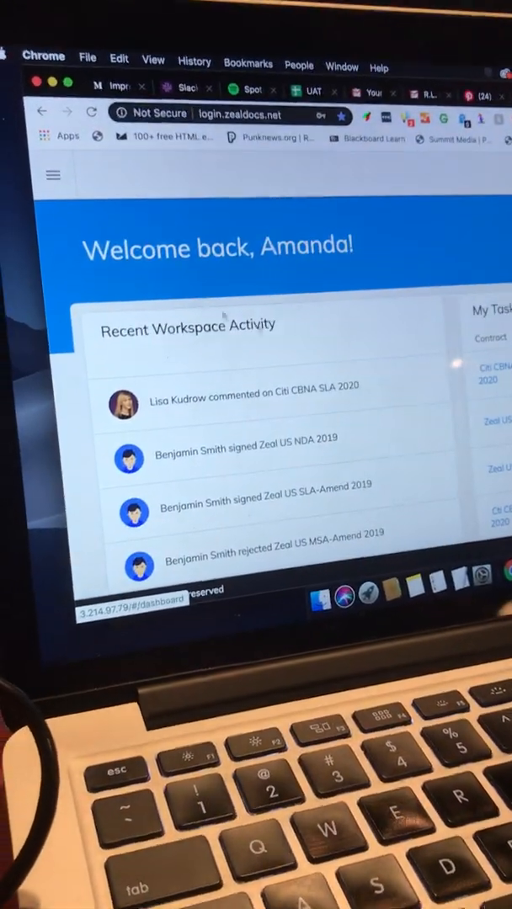
# Step: Scroll through the dashboard charts, then start a contract from the SLA template
pyautogui.scroll(-3)
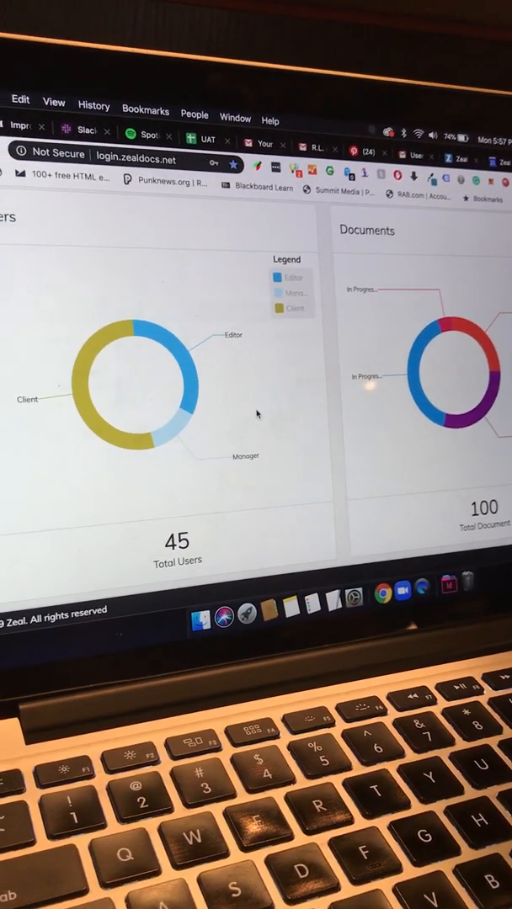
pyautogui.scroll(-3)
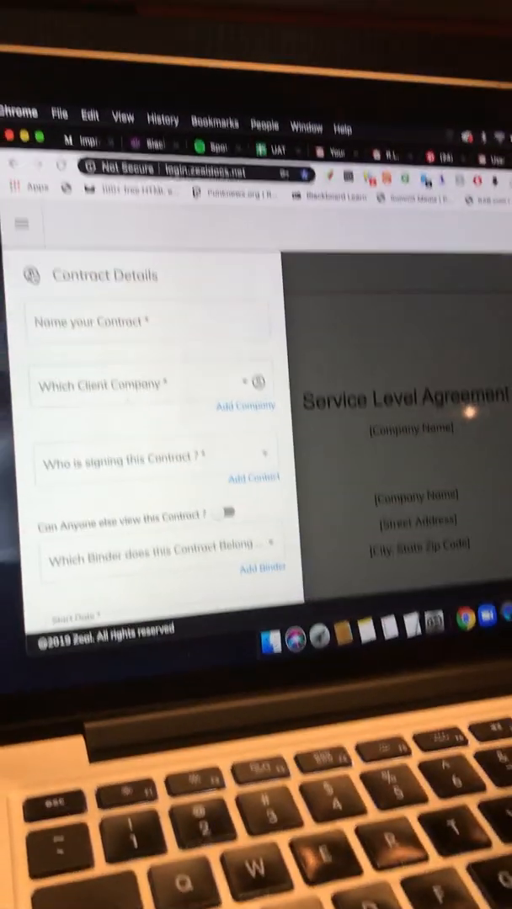
# Step: Start a new contract and choose MSA from the template dropdown
pyautogui.scroll(-3)
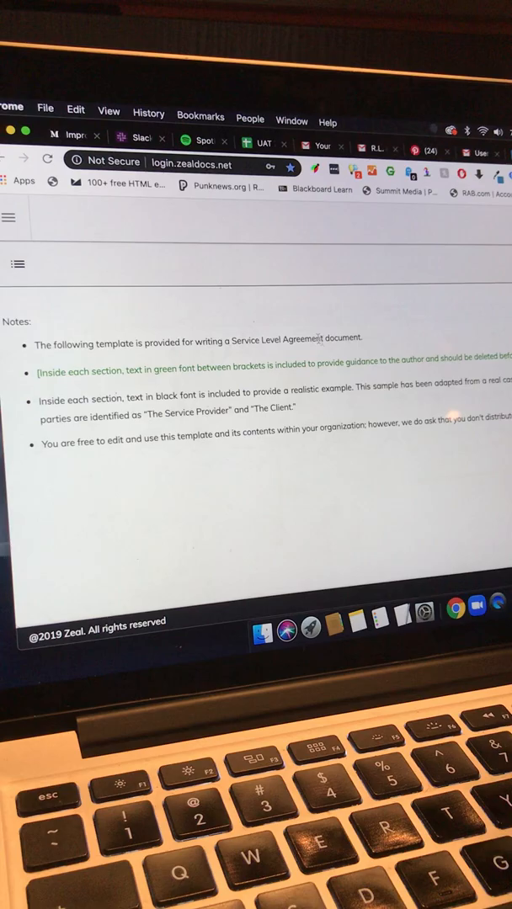
pyautogui.doubleClick(344, 342)
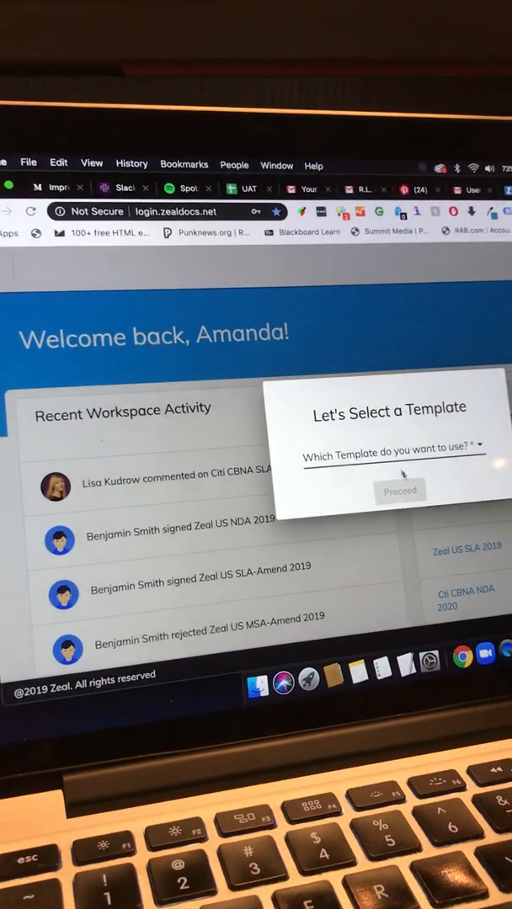
pyautogui.click(391, 455)
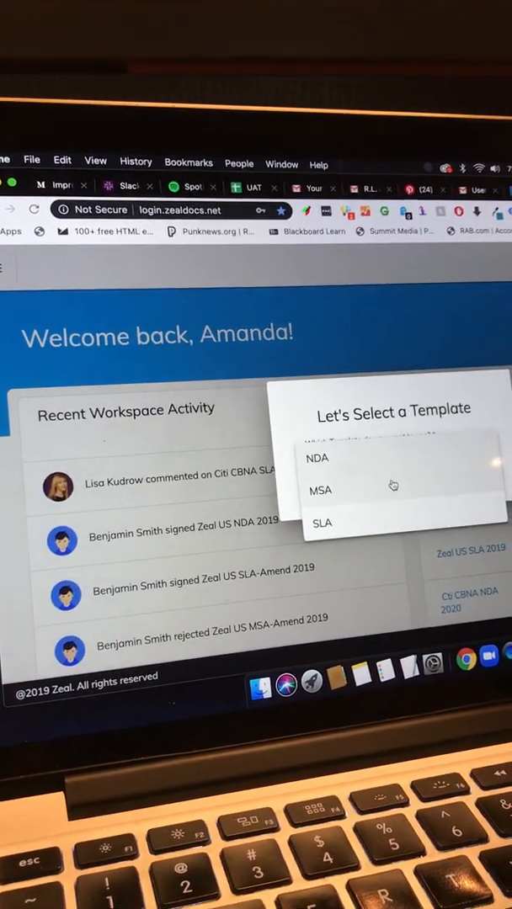
pyautogui.click(322, 490)
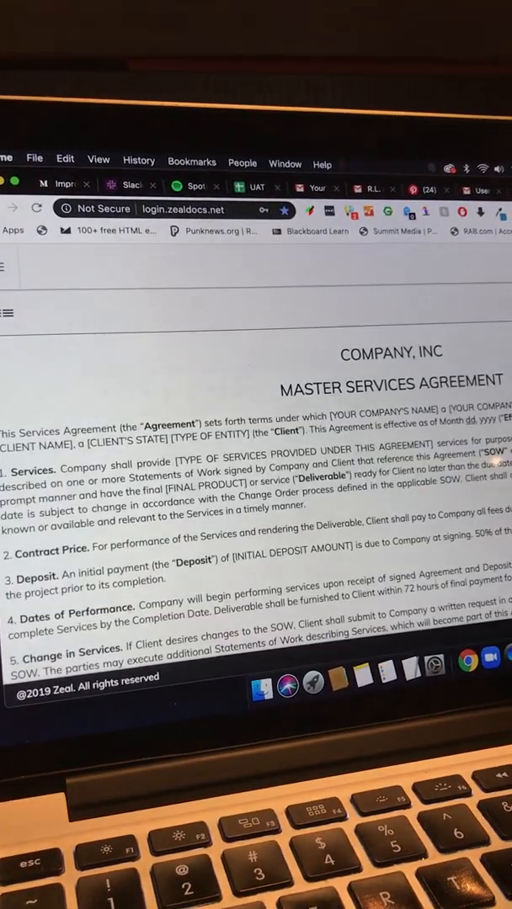
# Step: Review the Master Services Agreement text, fill the contract details, and request saving
pyautogui.scroll(-3)
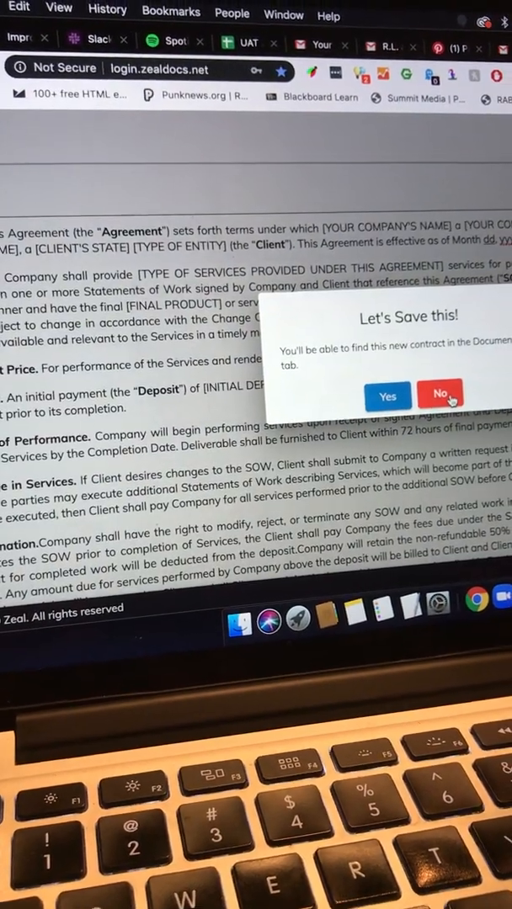
# Step: Dismiss the save prompt and begin adding a new template from the Templates page
pyautogui.click(439, 396)
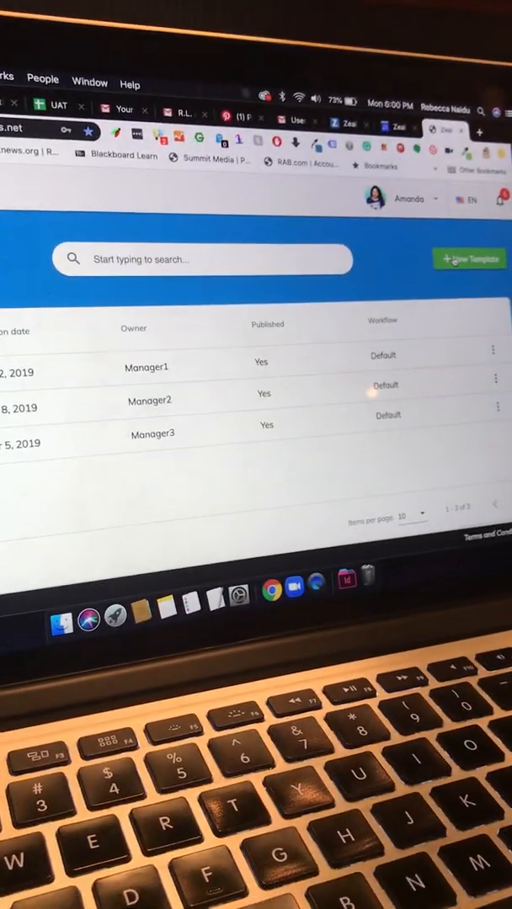
pyautogui.click(469, 258)
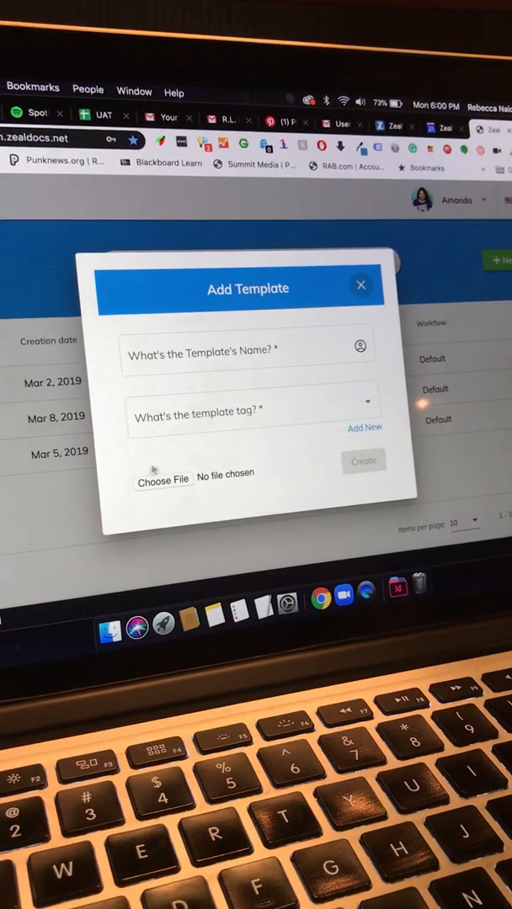